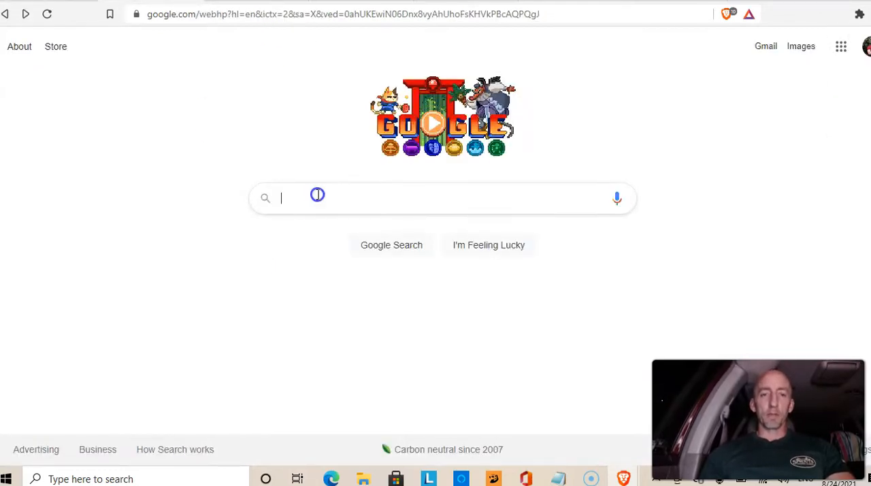
# Search Google for 'keto diet affiliate program' via the typed 'ket' suggestion.
pyautogui.write('keto diet aff')
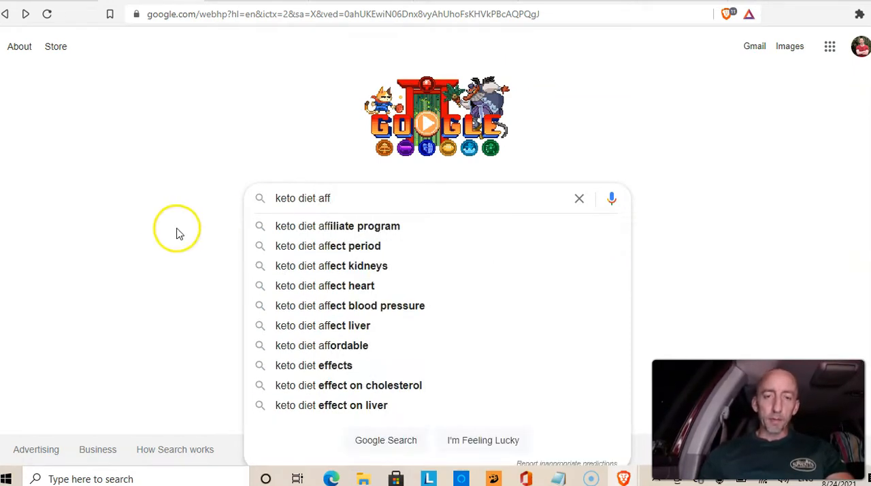
pyautogui.click(359, 226)
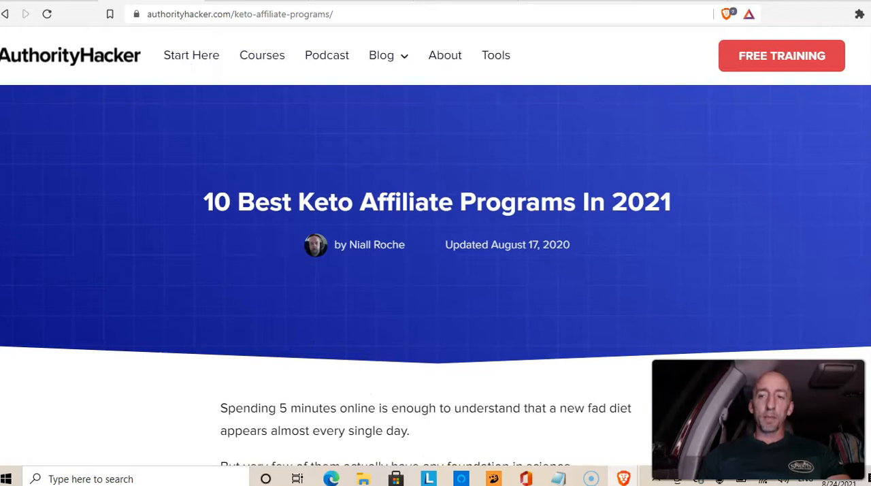
# Reach the article's program list and highlight the first entry, Green Chef Keto Meals.
pyautogui.scroll(-3)
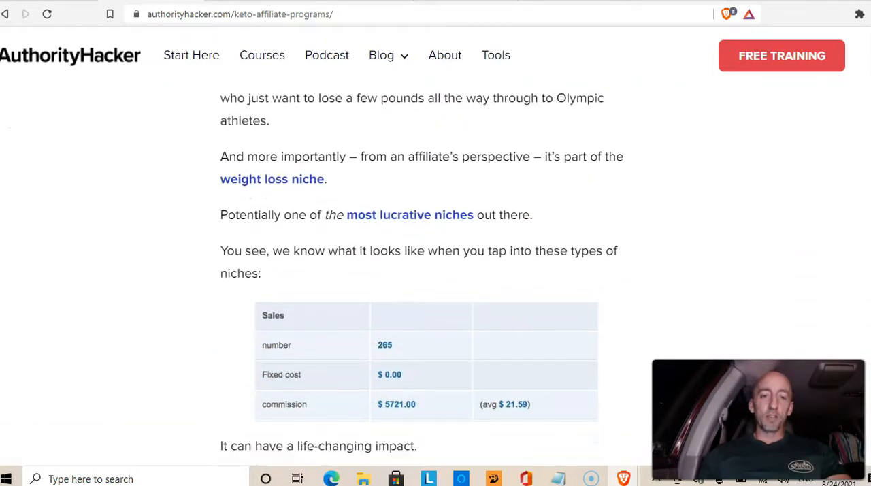
pyautogui.scroll(-3)
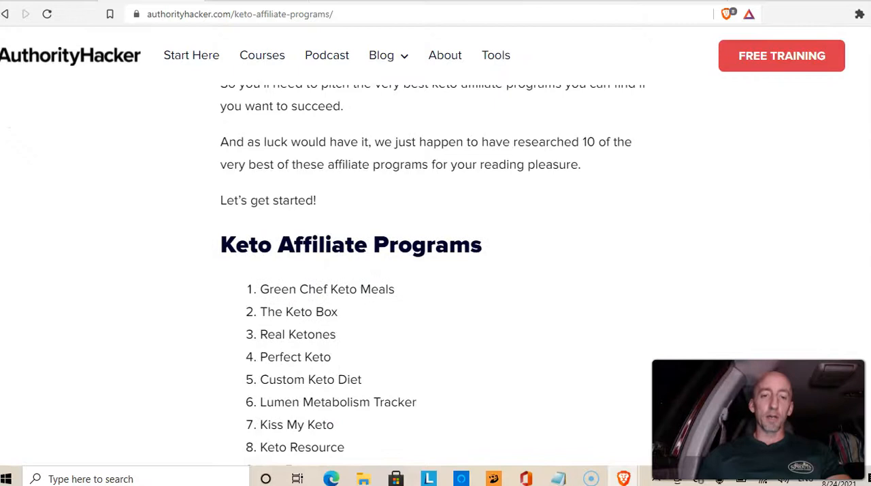
pyautogui.scroll(-3)
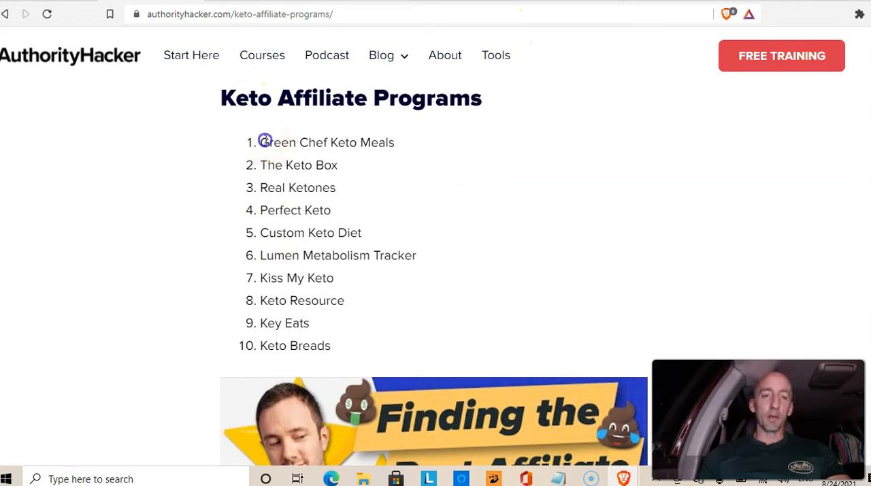
pyautogui.moveTo(261, 142); pyautogui.dragTo(356, 142)
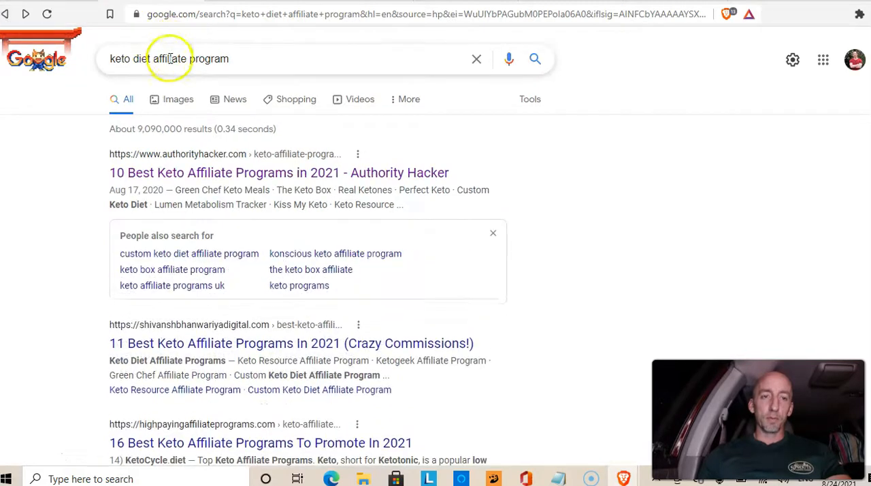
# Search Google for 'Green Chef Keto Meals affiliate program'.
pyautogui.click(169, 59)
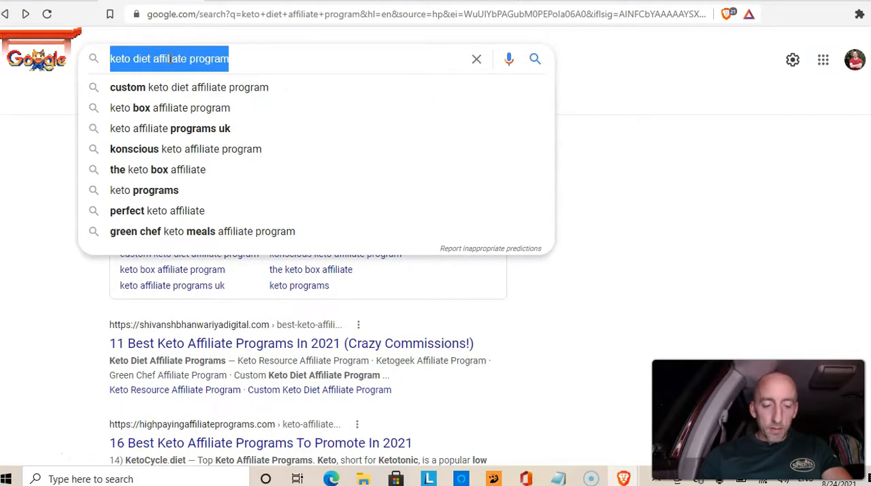
pyautogui.write('Green Chef Keto Meals')
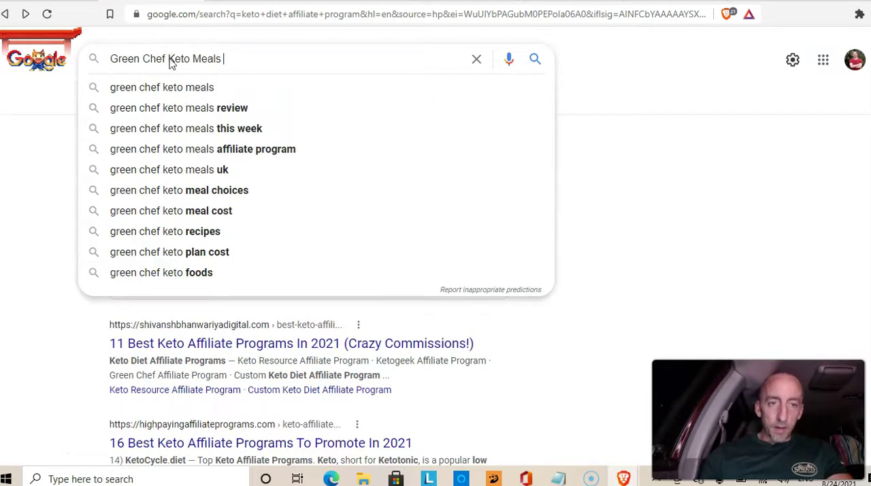
pyautogui.write('affilaite')
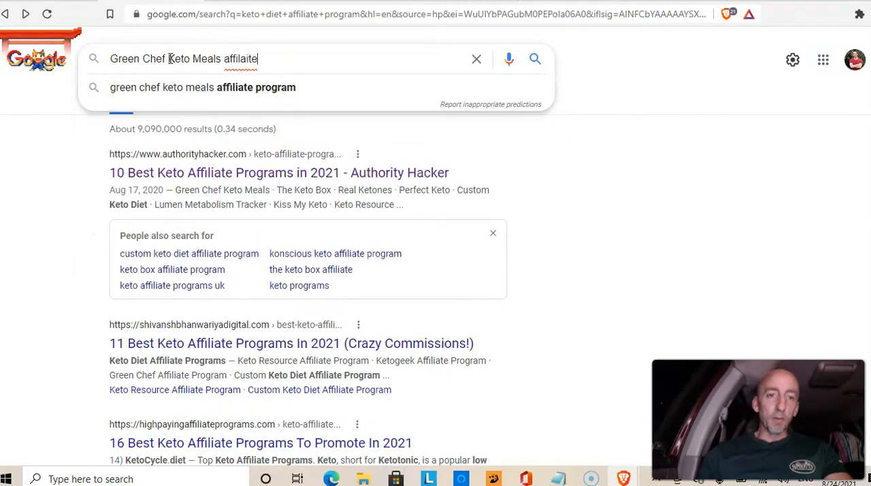
pyautogui.click(202, 87)
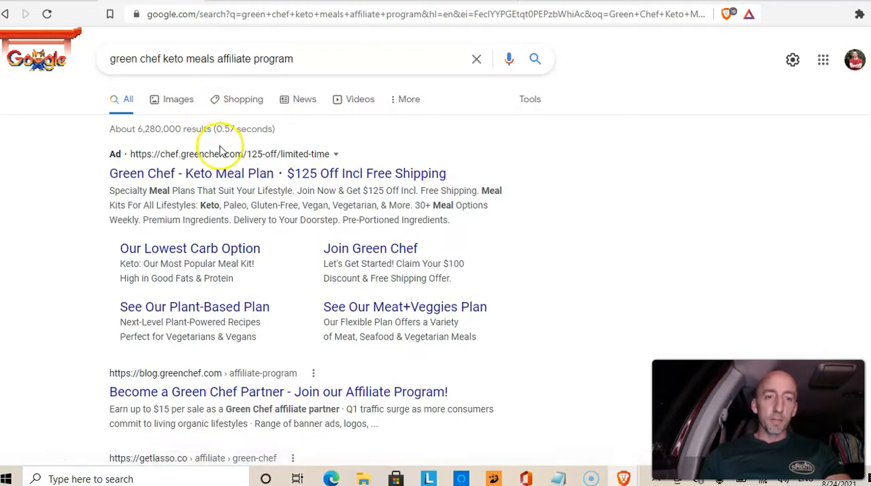
pyautogui.moveTo(777, 166)
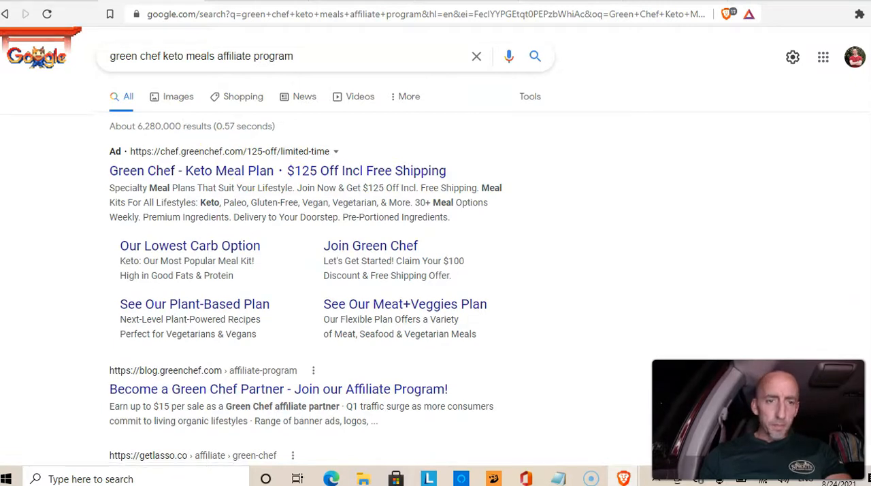
# Open the getlasso.co result on Green Chef's affiliate program.
pyautogui.scroll(-3)
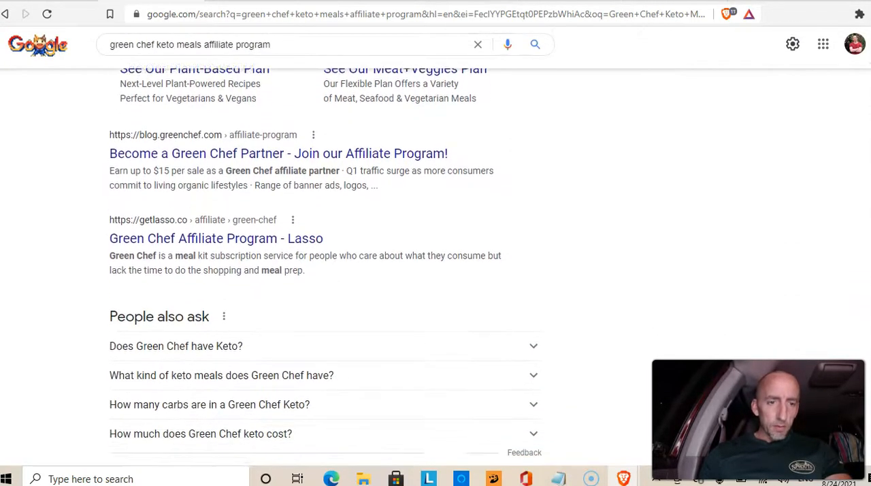
pyautogui.scroll(-3)
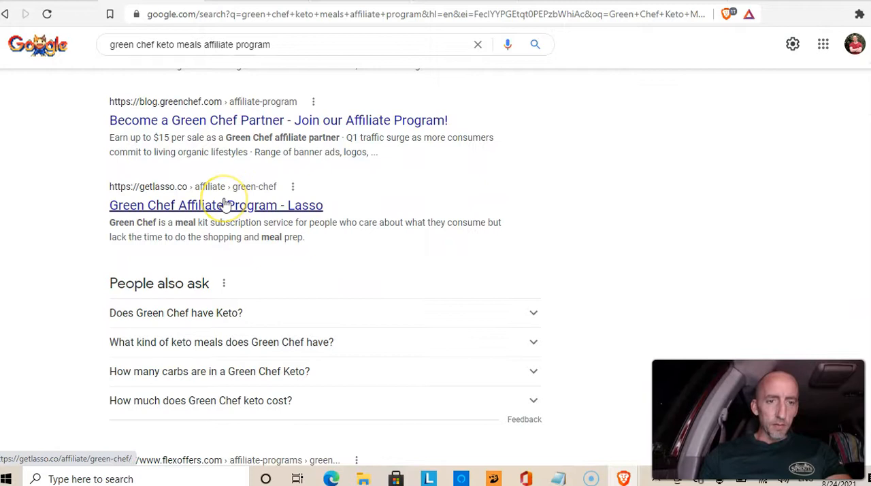
pyautogui.click(215, 204)
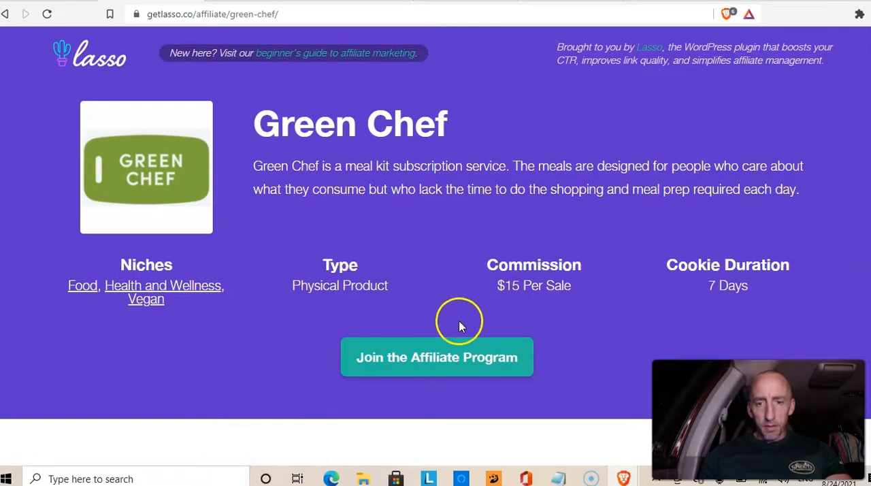
pyautogui.moveTo(231, 106)
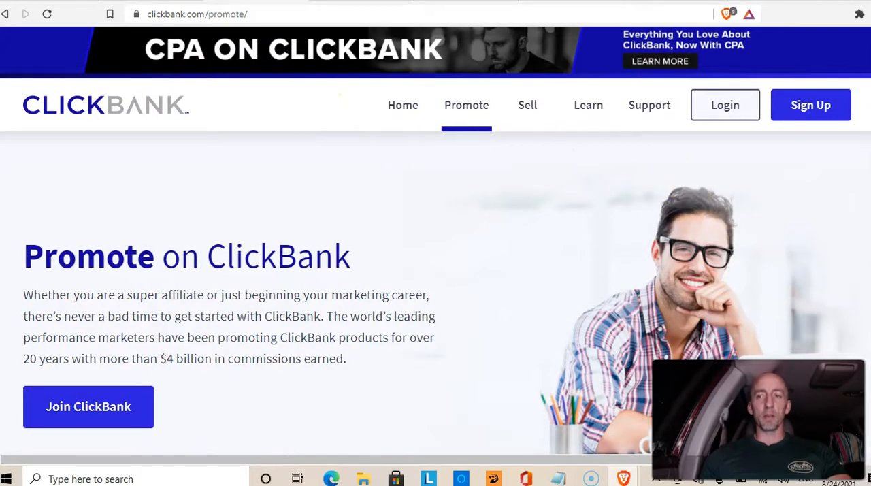
pyautogui.scroll(-3)
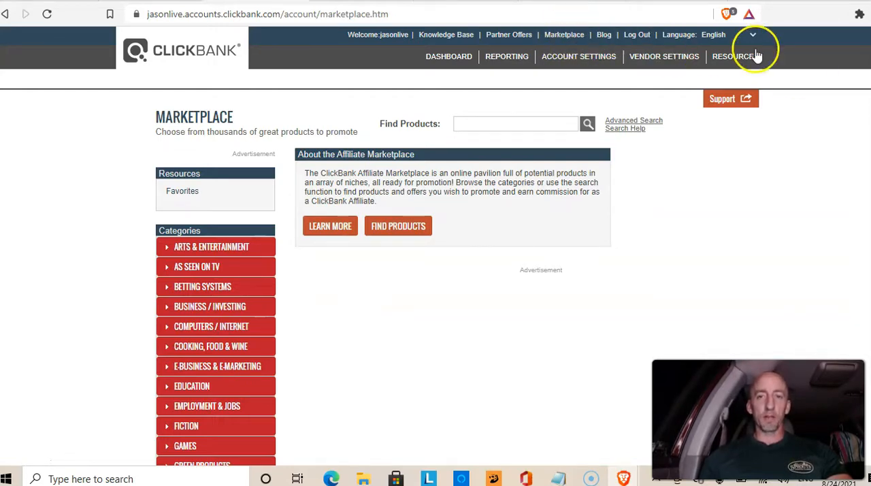
# Expand the Health & Fitness category and choose its Diets & Weight Loss subcategory.
pyautogui.scroll(-3)
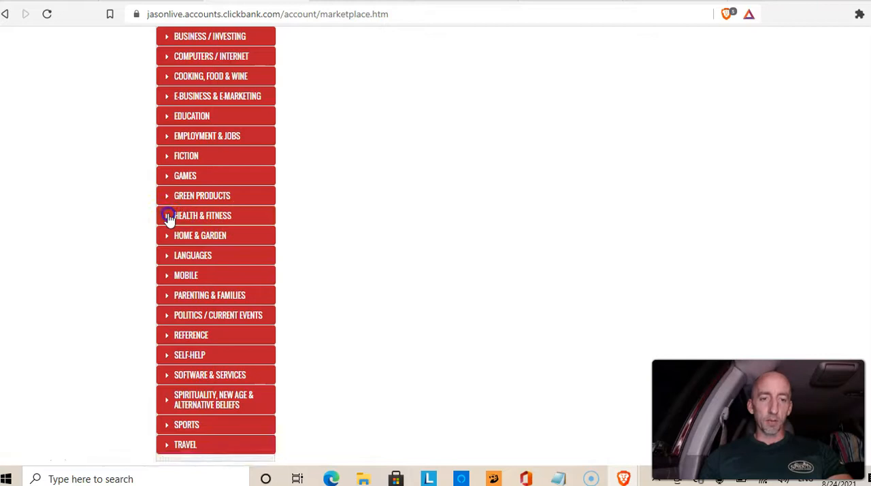
pyautogui.click(202, 215)
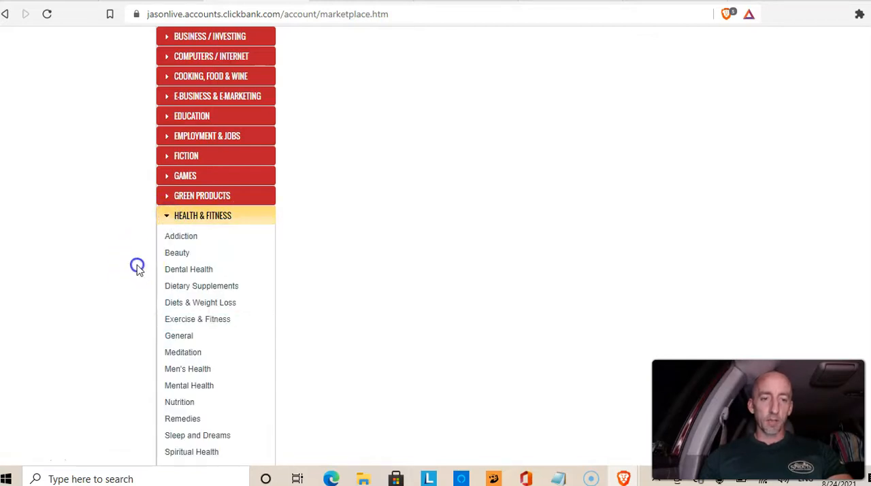
pyautogui.click(200, 302)
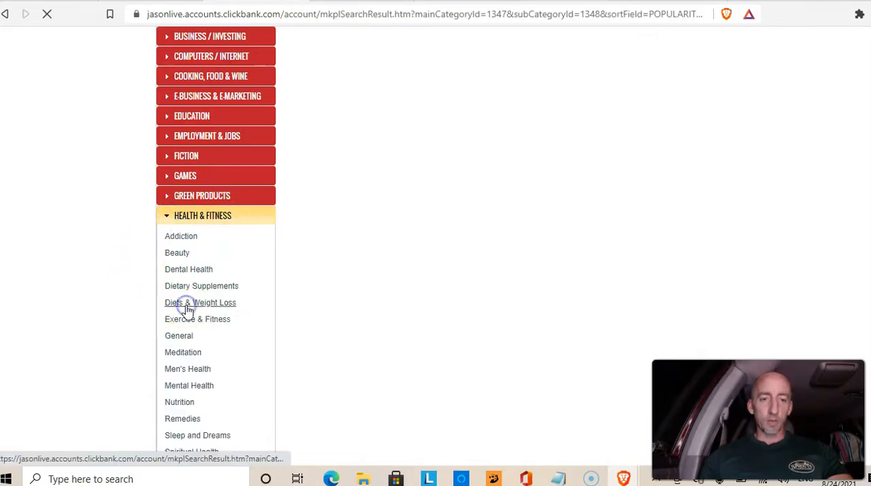
# Browse the Diets & Weight Loss listings down to Custom Keto Diet and its gravity stats.
pyautogui.click(188, 302)
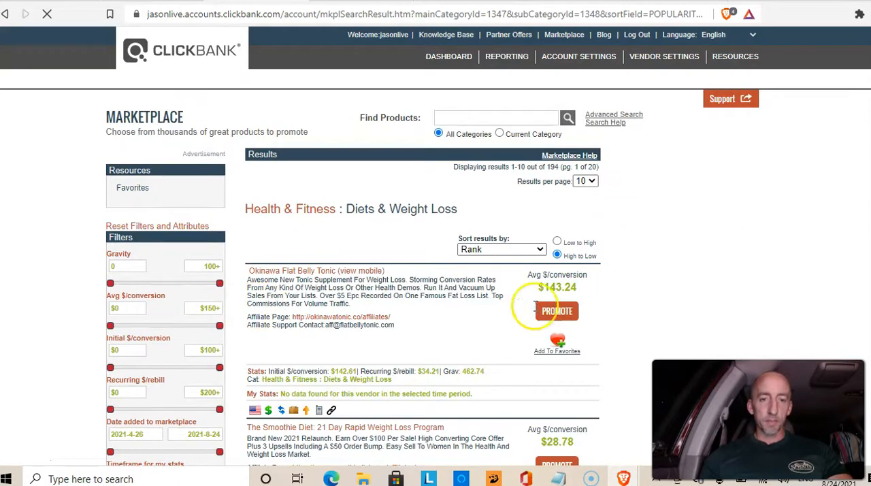
pyautogui.scroll(-3)
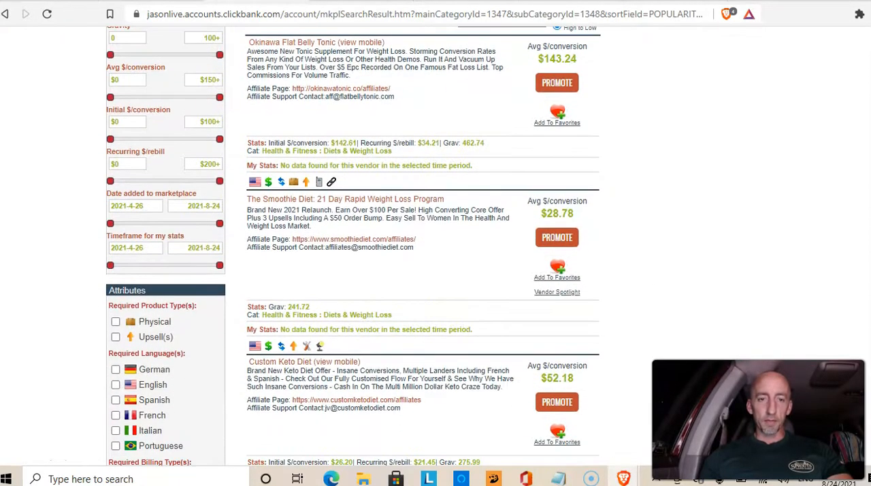
pyautogui.scroll(-3)
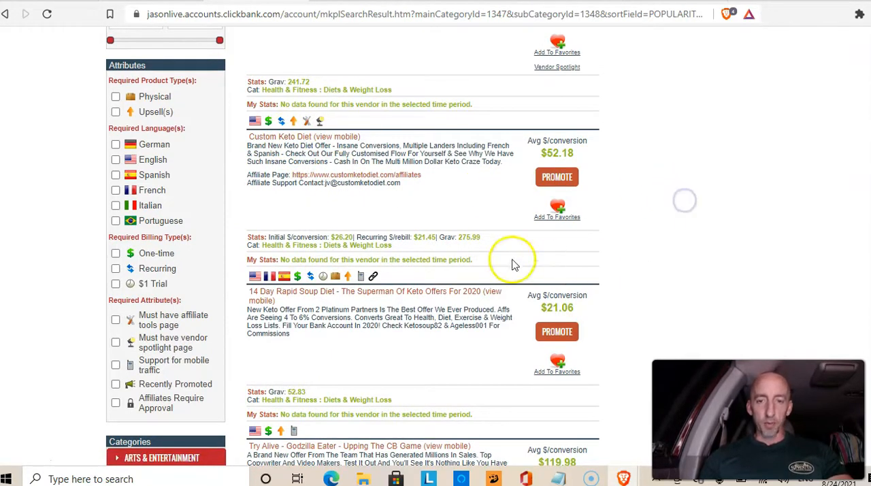
pyautogui.moveTo(460, 237)
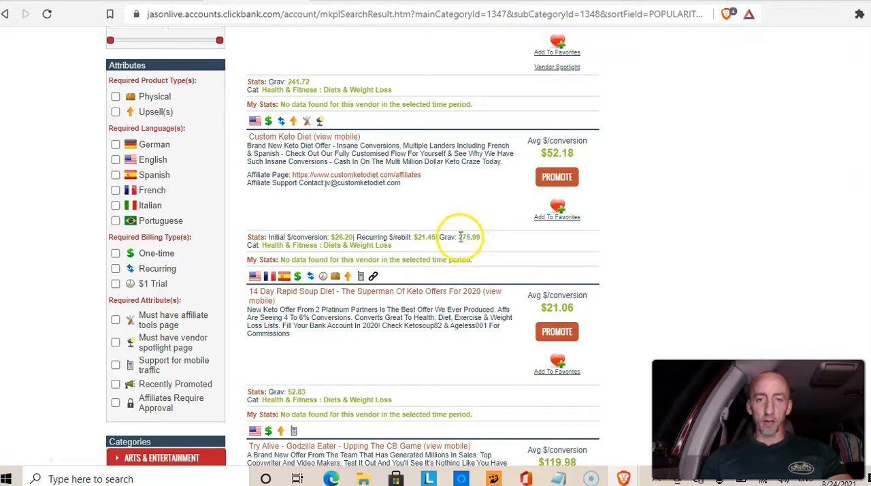
pyautogui.doubleClick(470, 237)
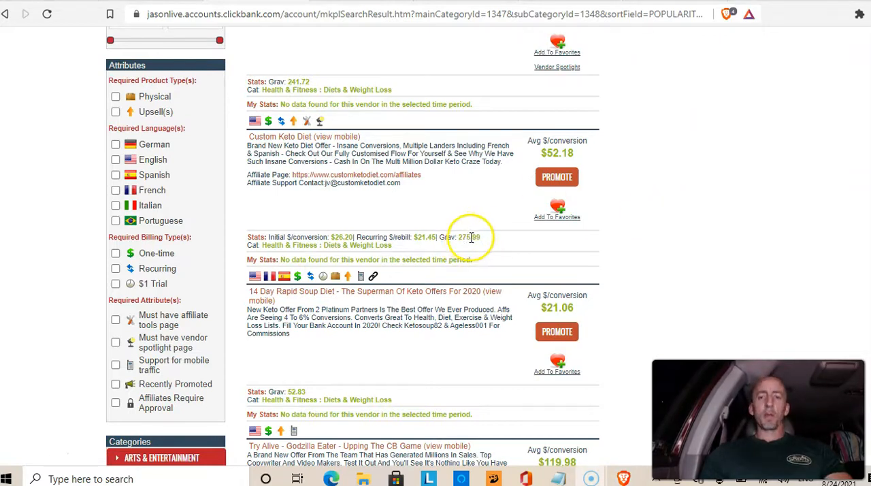
pyautogui.moveTo(694, 252)
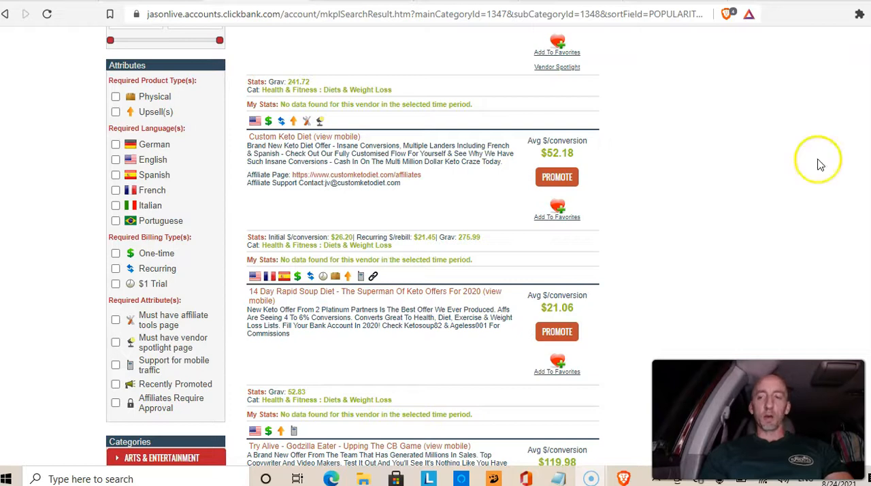
pyautogui.moveTo(36, 38)
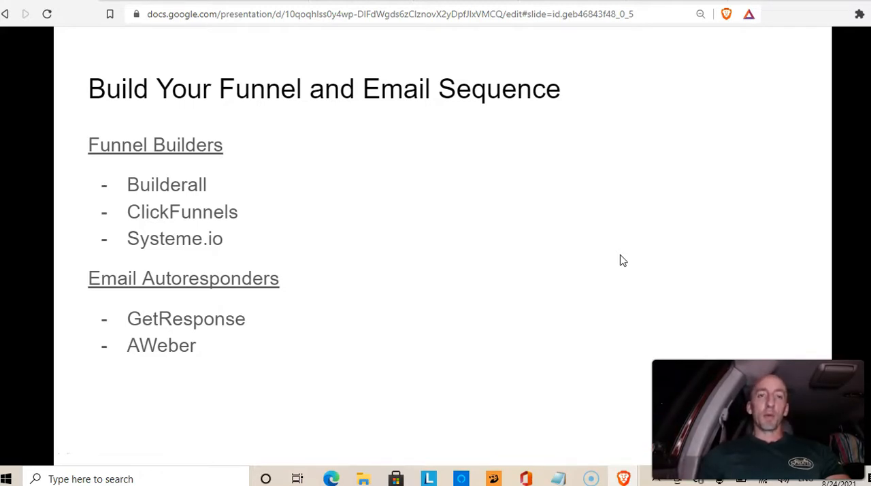
# Bring up the context menu on the 'Build Your Funnel and Email Sequence' slide.
pyautogui.rightClick(620, 256)
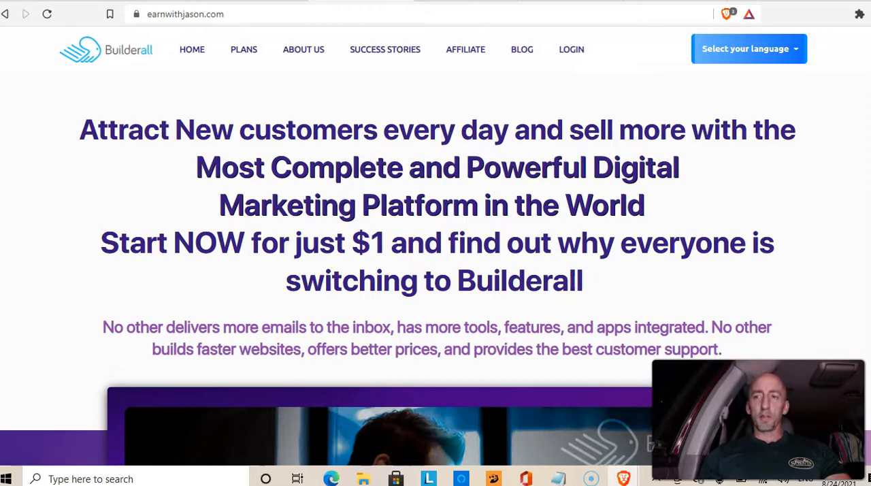
# Read down Builderall's landing page past the $1 offer and feature list, then back up.
pyautogui.scroll(-3)
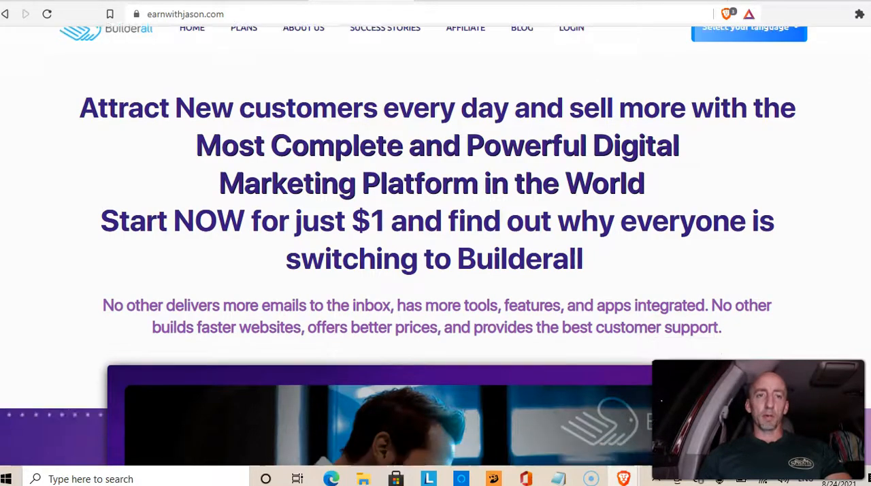
pyautogui.scroll(-3)
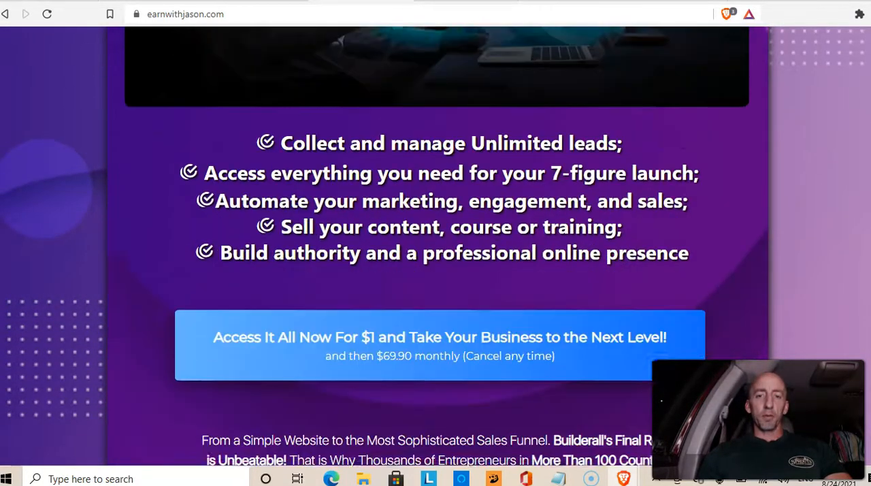
pyautogui.scroll(-3)
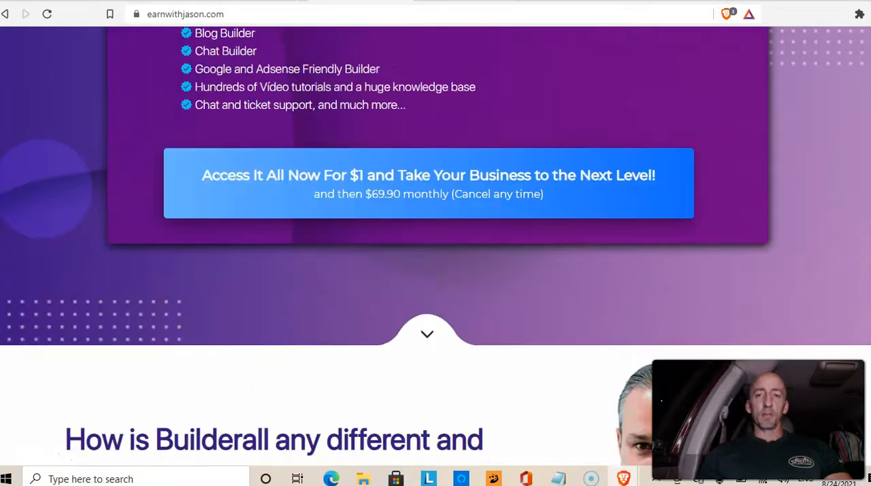
pyautogui.scroll(3)
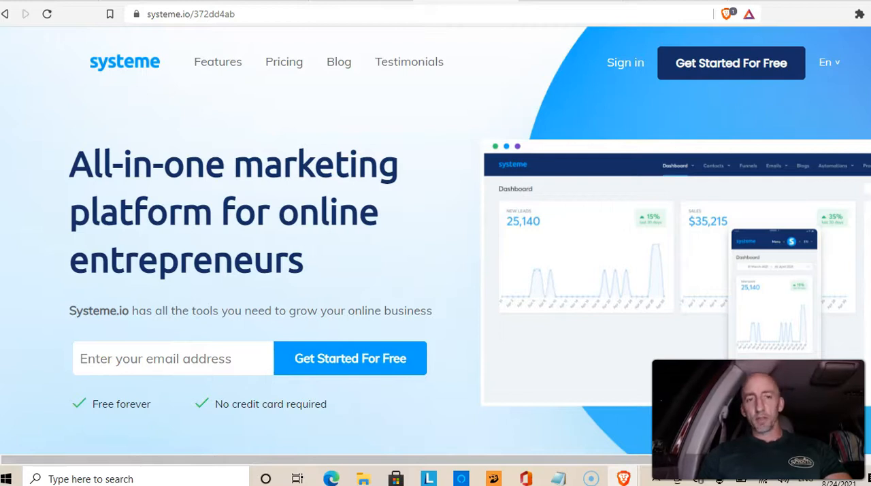
pyautogui.moveTo(560, 53)
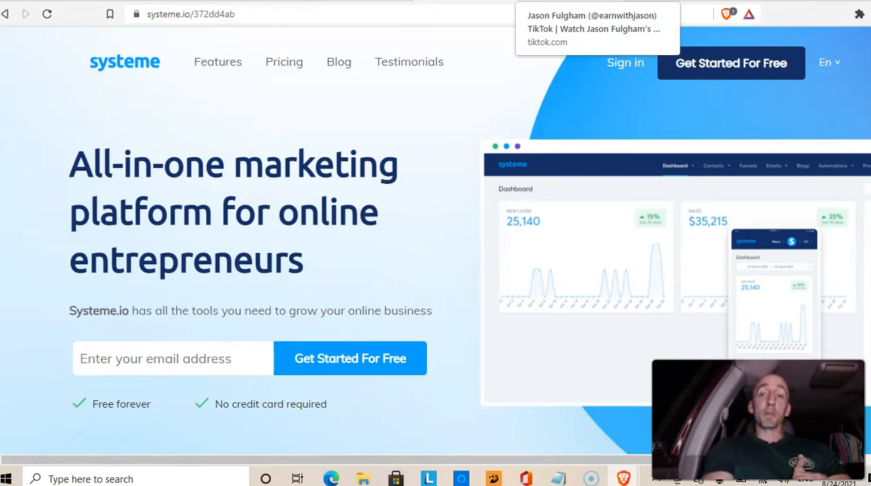
# Switch from Systeme.io to the earnwithjason TikTok profile tab.
pyautogui.click(592, 25)
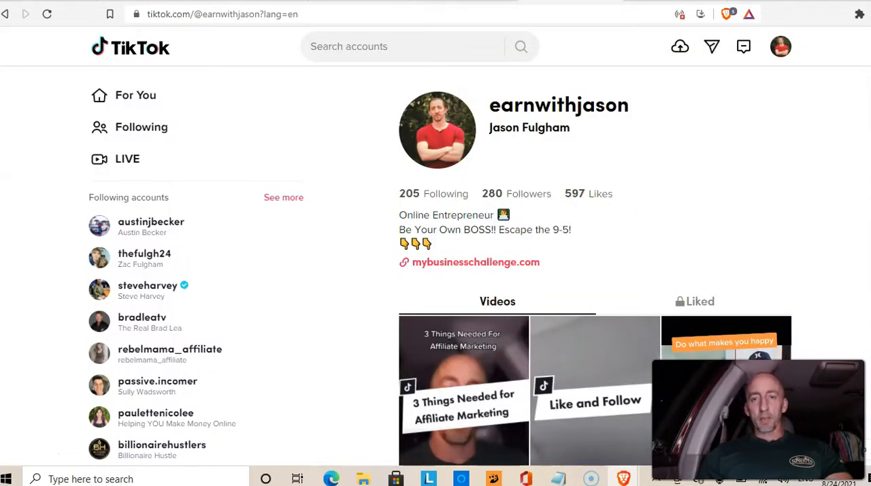
pyautogui.moveTo(794, 187)
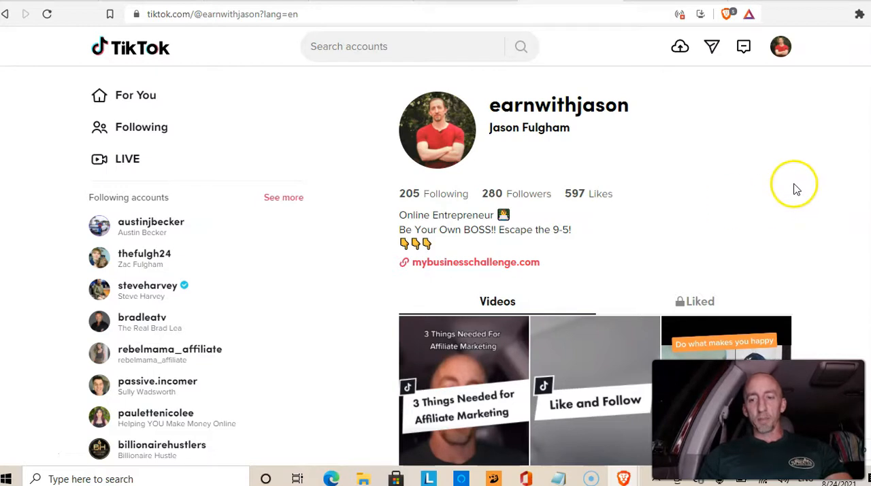
pyautogui.moveTo(350, 114)
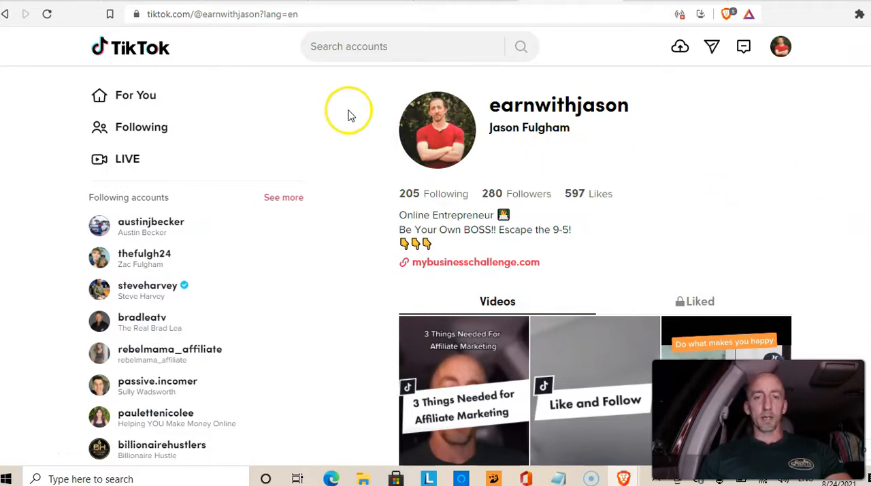
pyautogui.moveTo(349, 115)
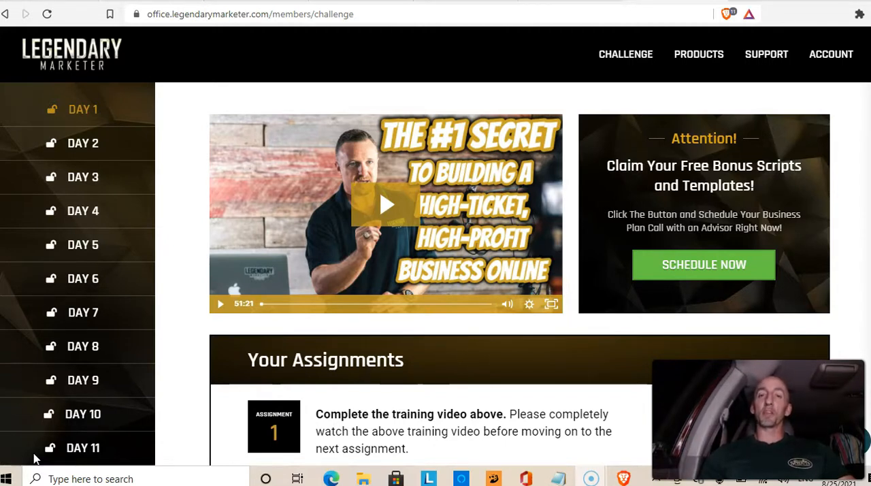
pyautogui.moveTo(462, 52)
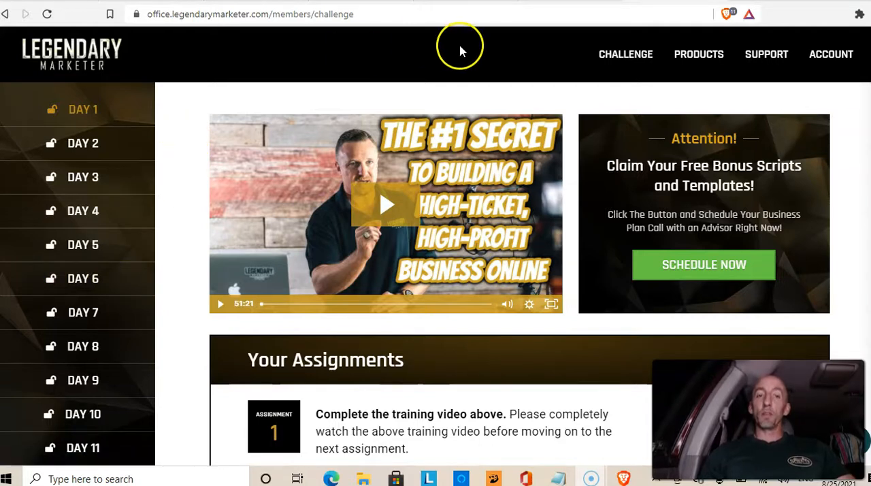